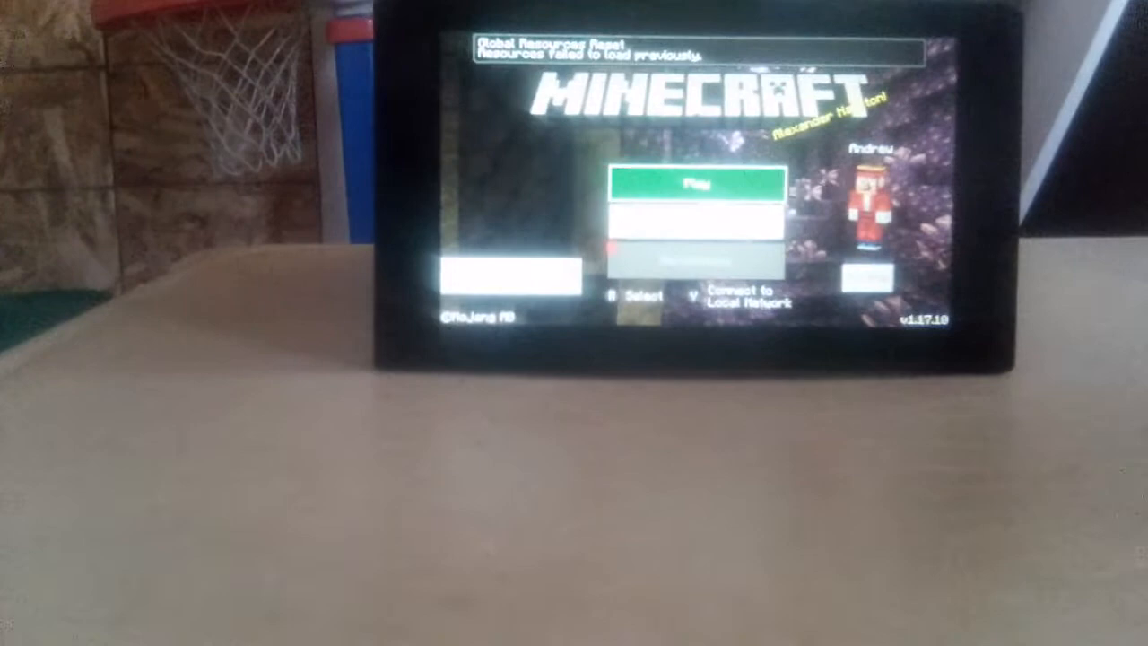
# - Go from the title screen to the Worlds list showing the saved Survival and Creative worlds
pyautogui.click(696, 182)
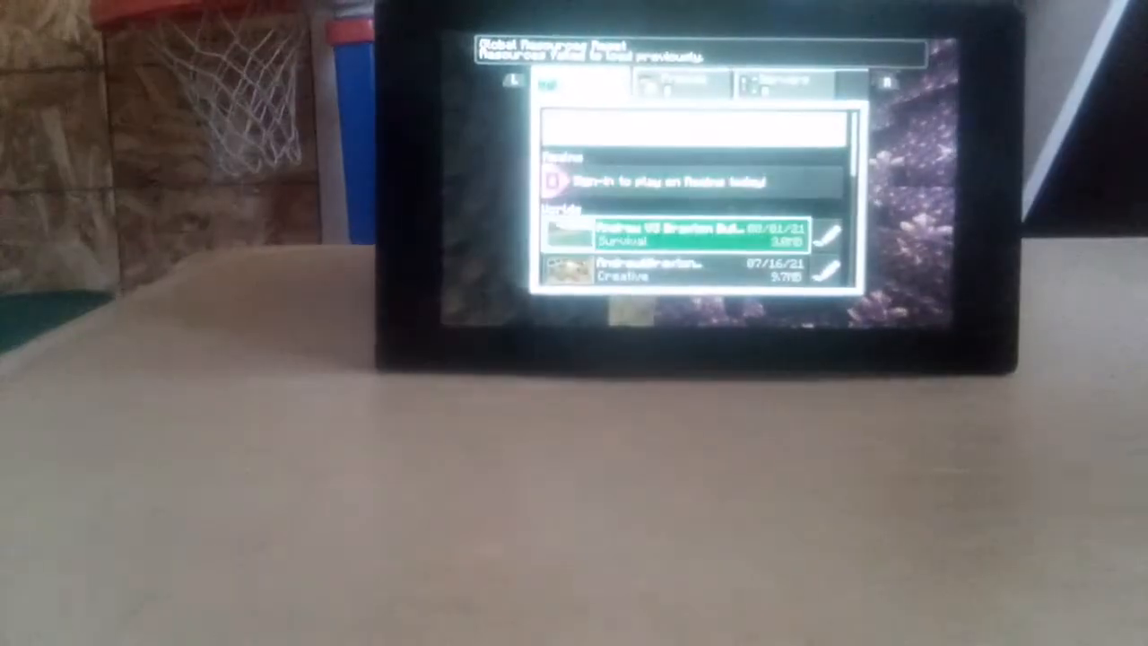